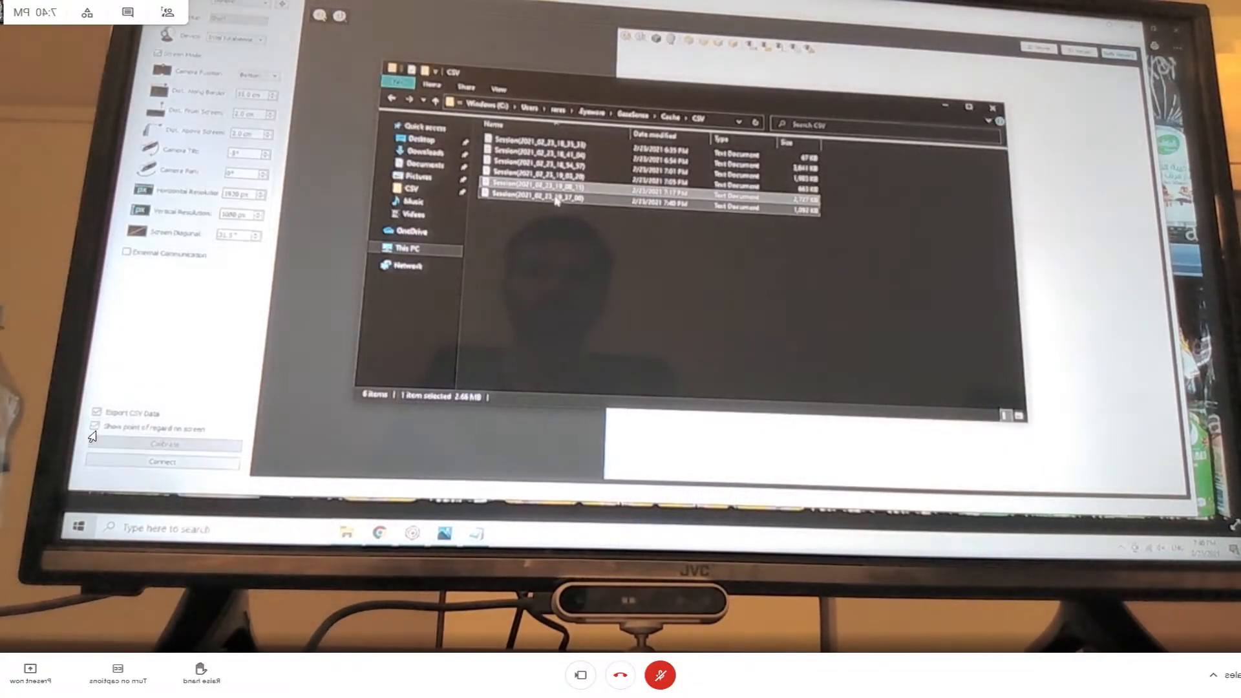
Open the most recent Session CSV from the GazeSense Cache\CSV folder in Notepad
double_click(539, 192)
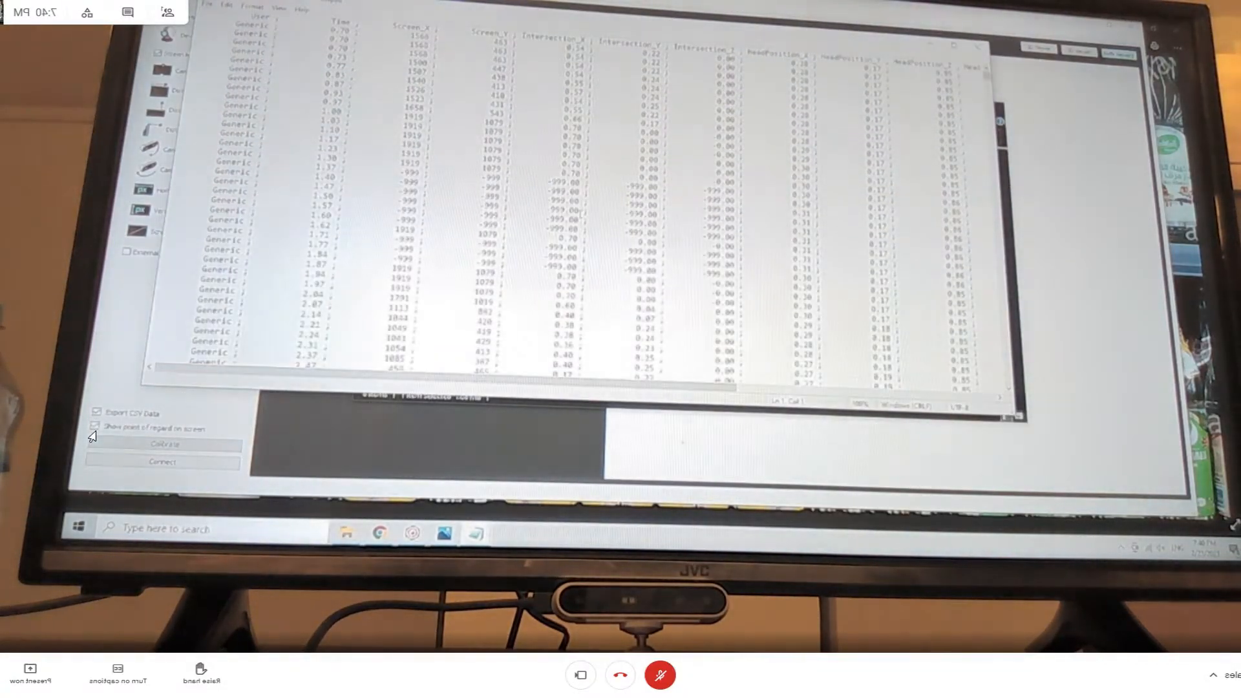